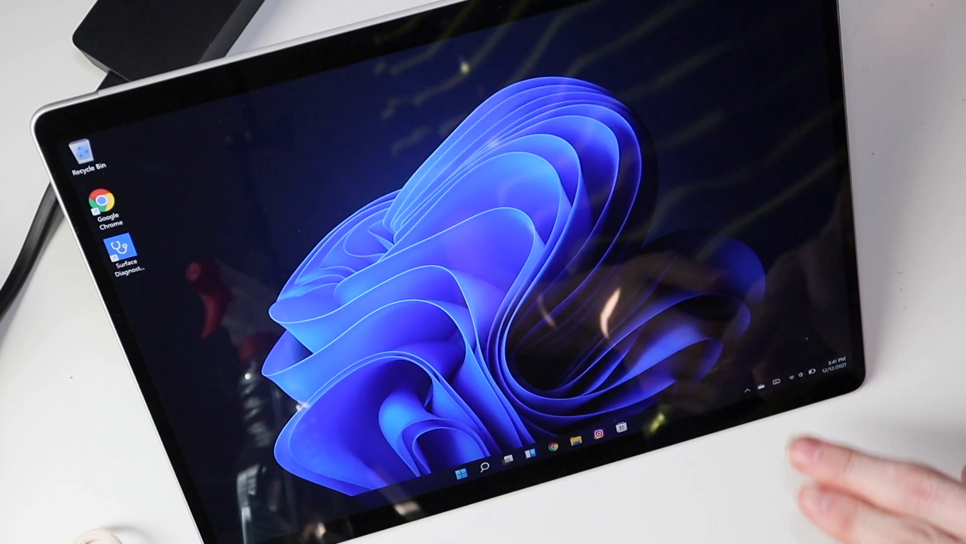
# Show the Quick Settings flyout with Wi‑Fi, Bluetooth, brightness, volume and battery at 43%
pyautogui.click(783, 379)
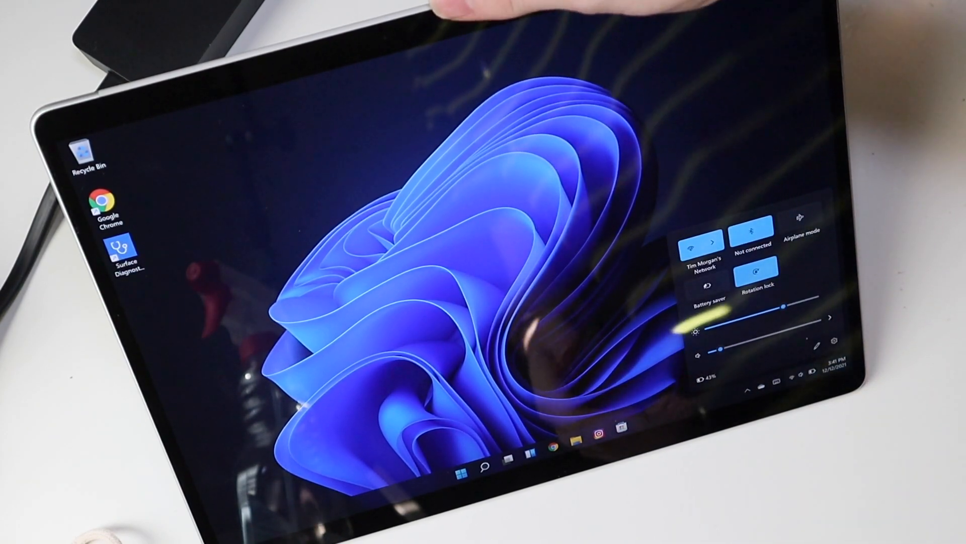